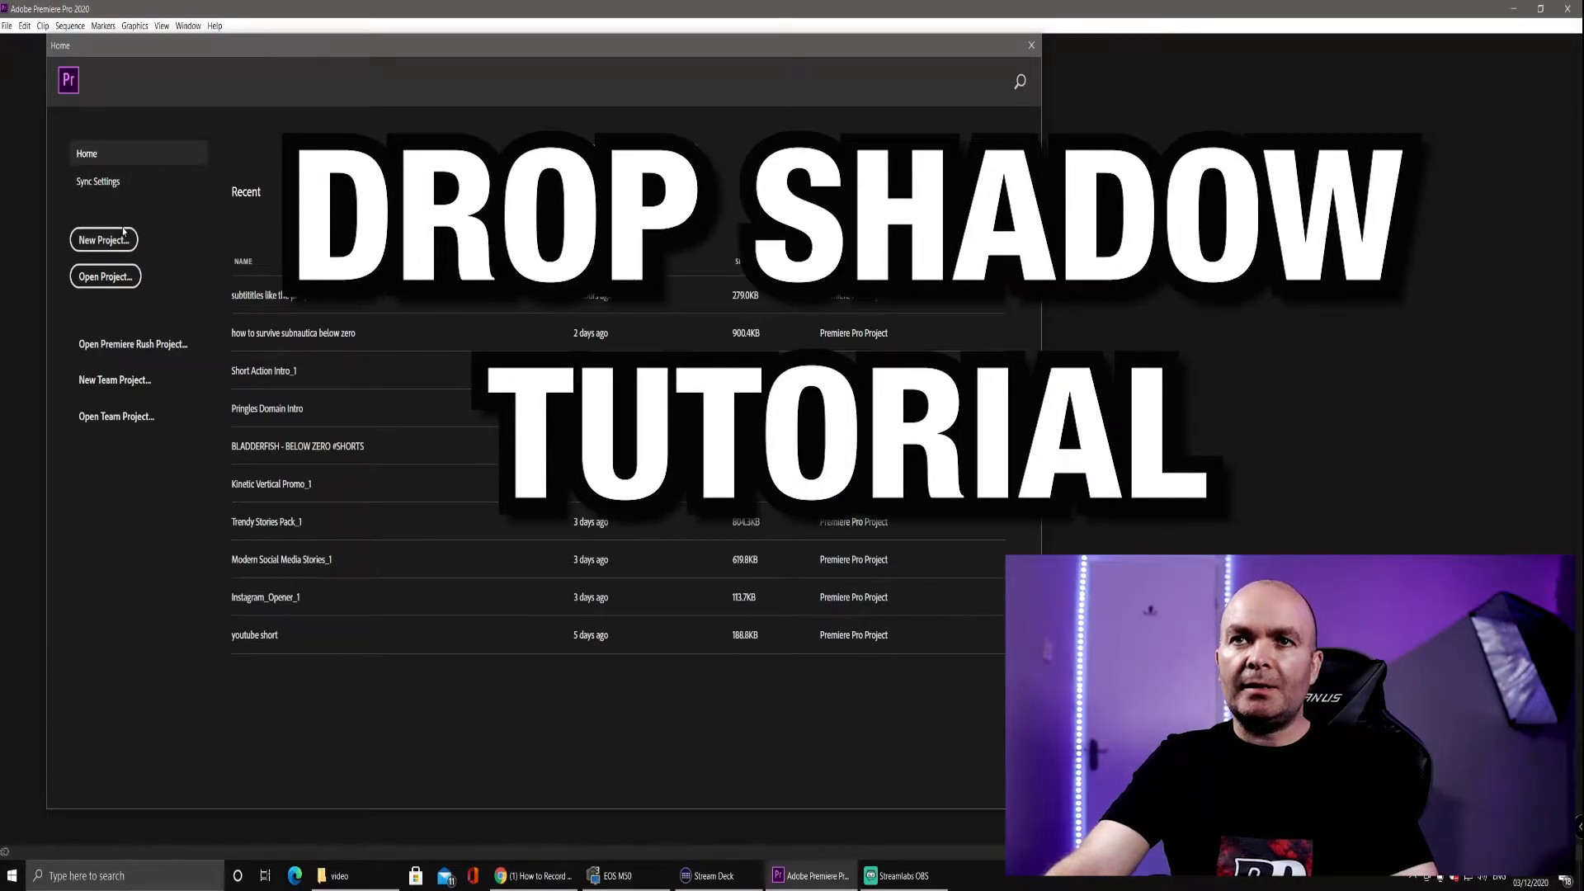
Choose New Project on the Home screen to open the new-project form.
click(104, 239)
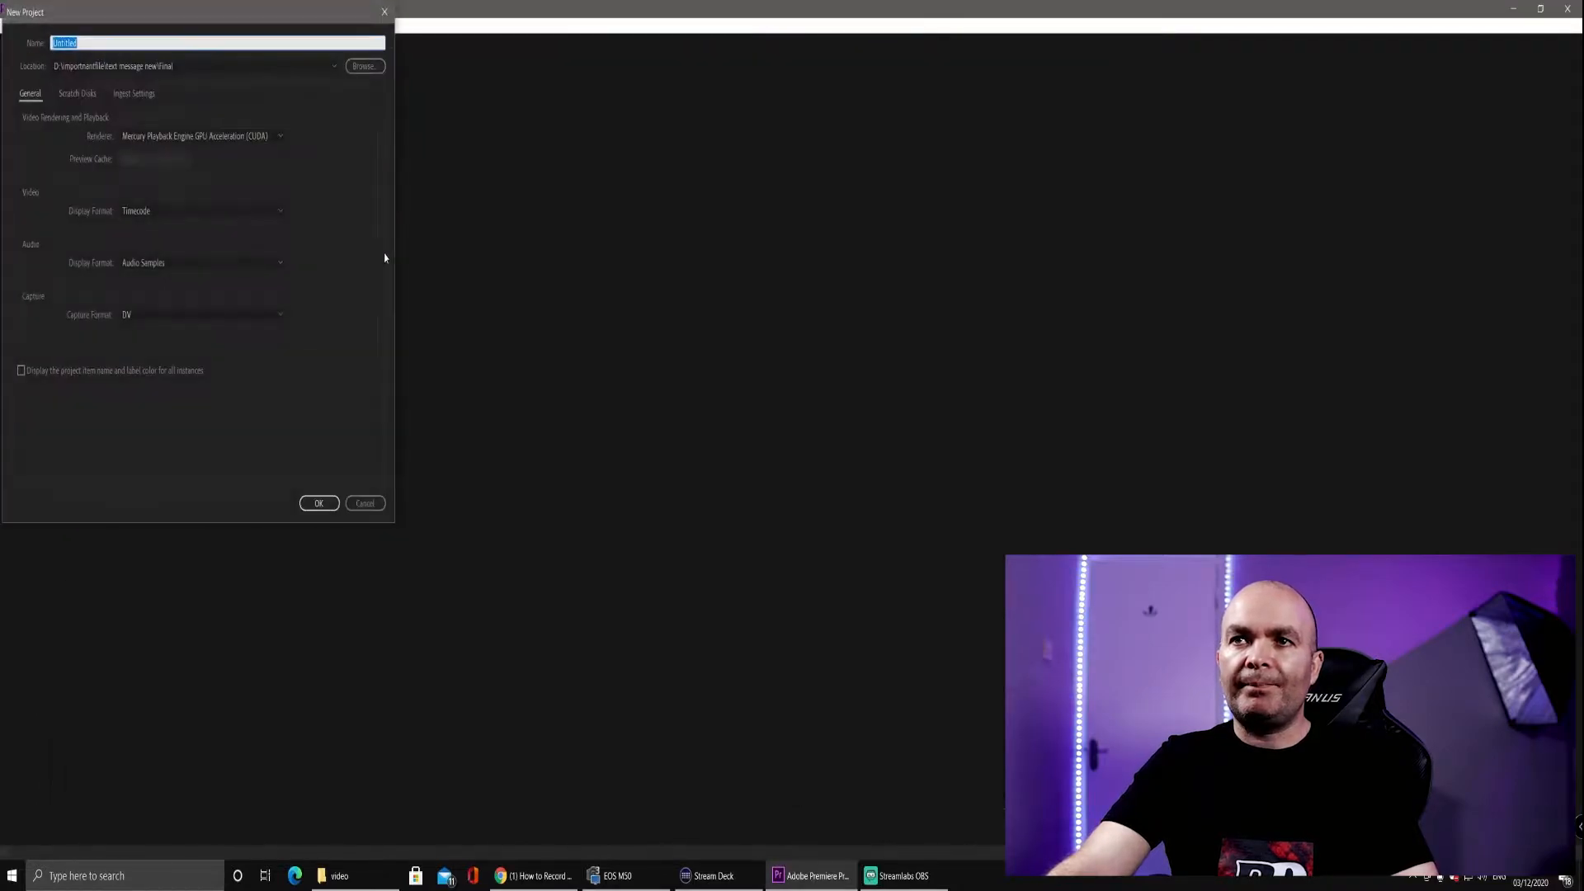
click(318, 503)
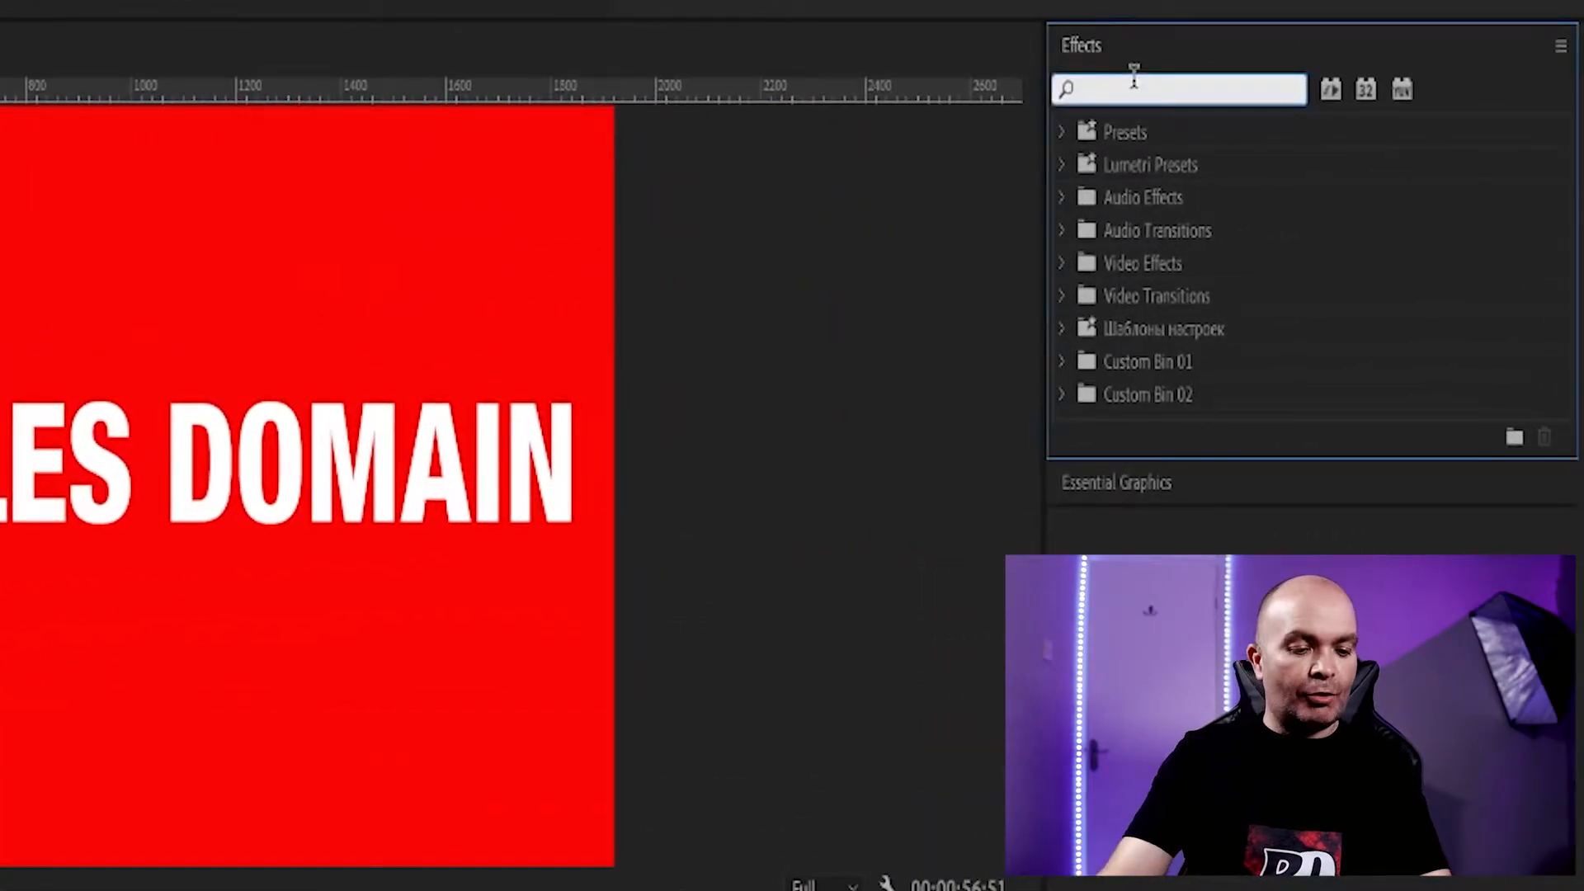
Search the Effects panel for 'DROP' to find the Drop Shadow effect.
text(DROP)
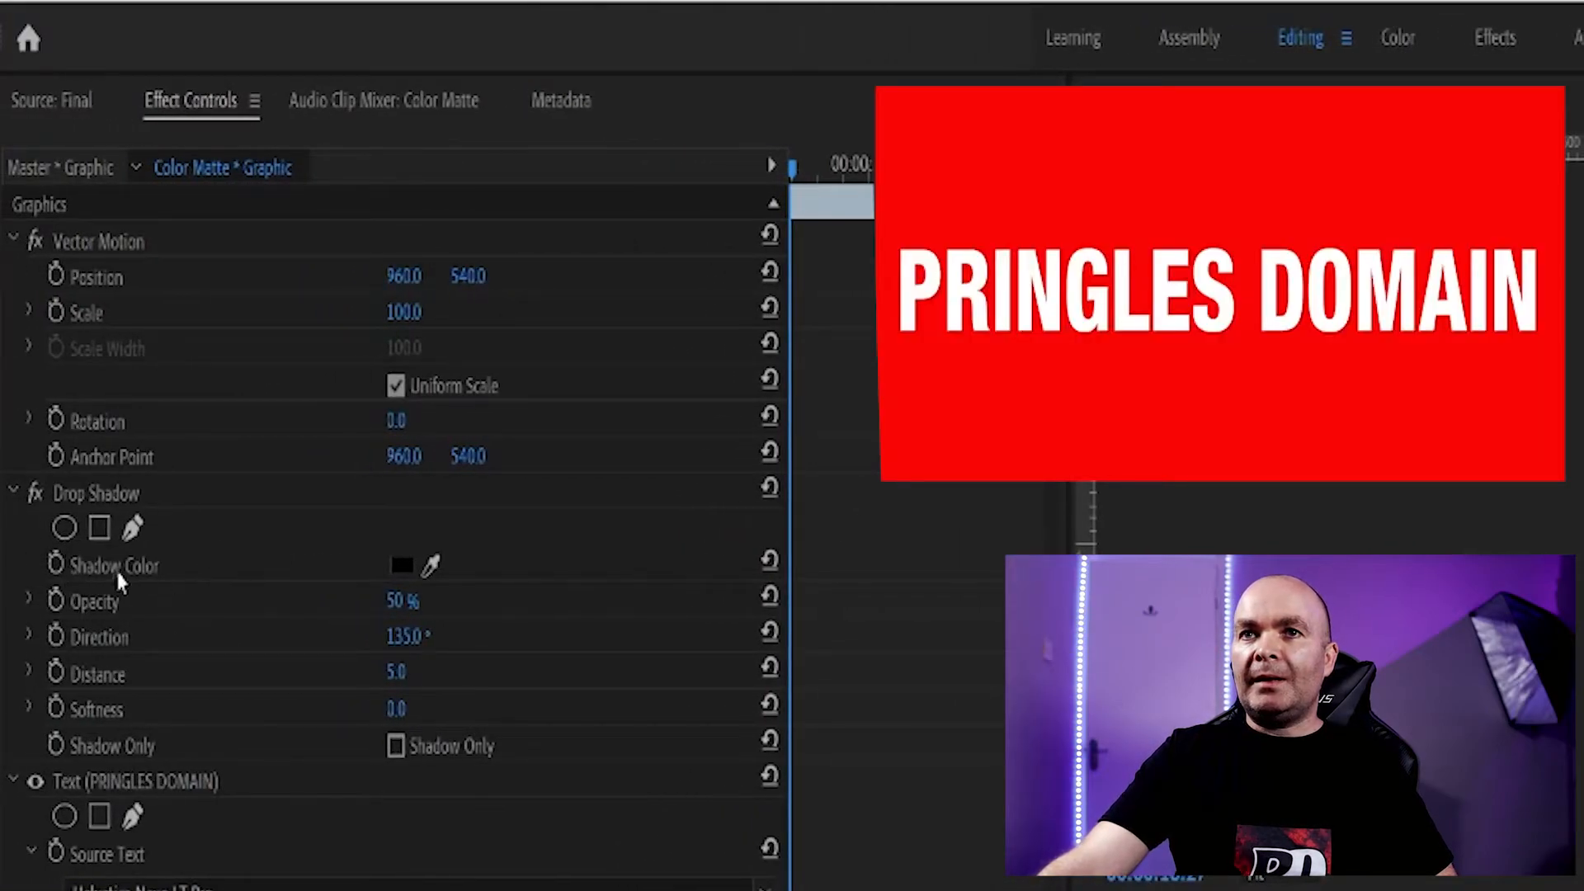
mouse_move(293, 561)
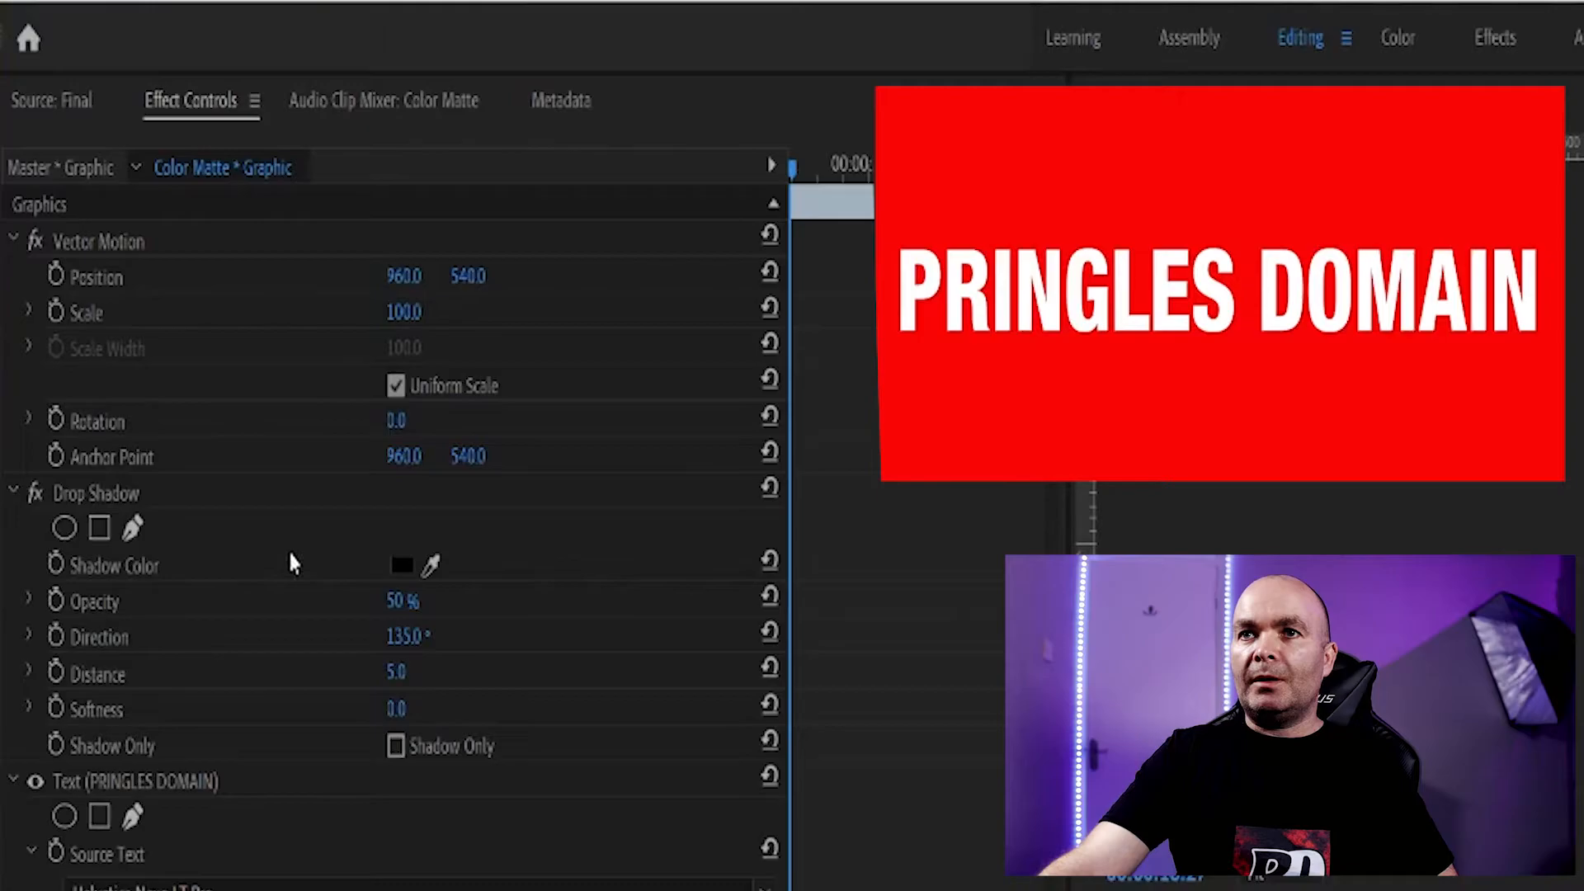
mouse_move(123, 628)
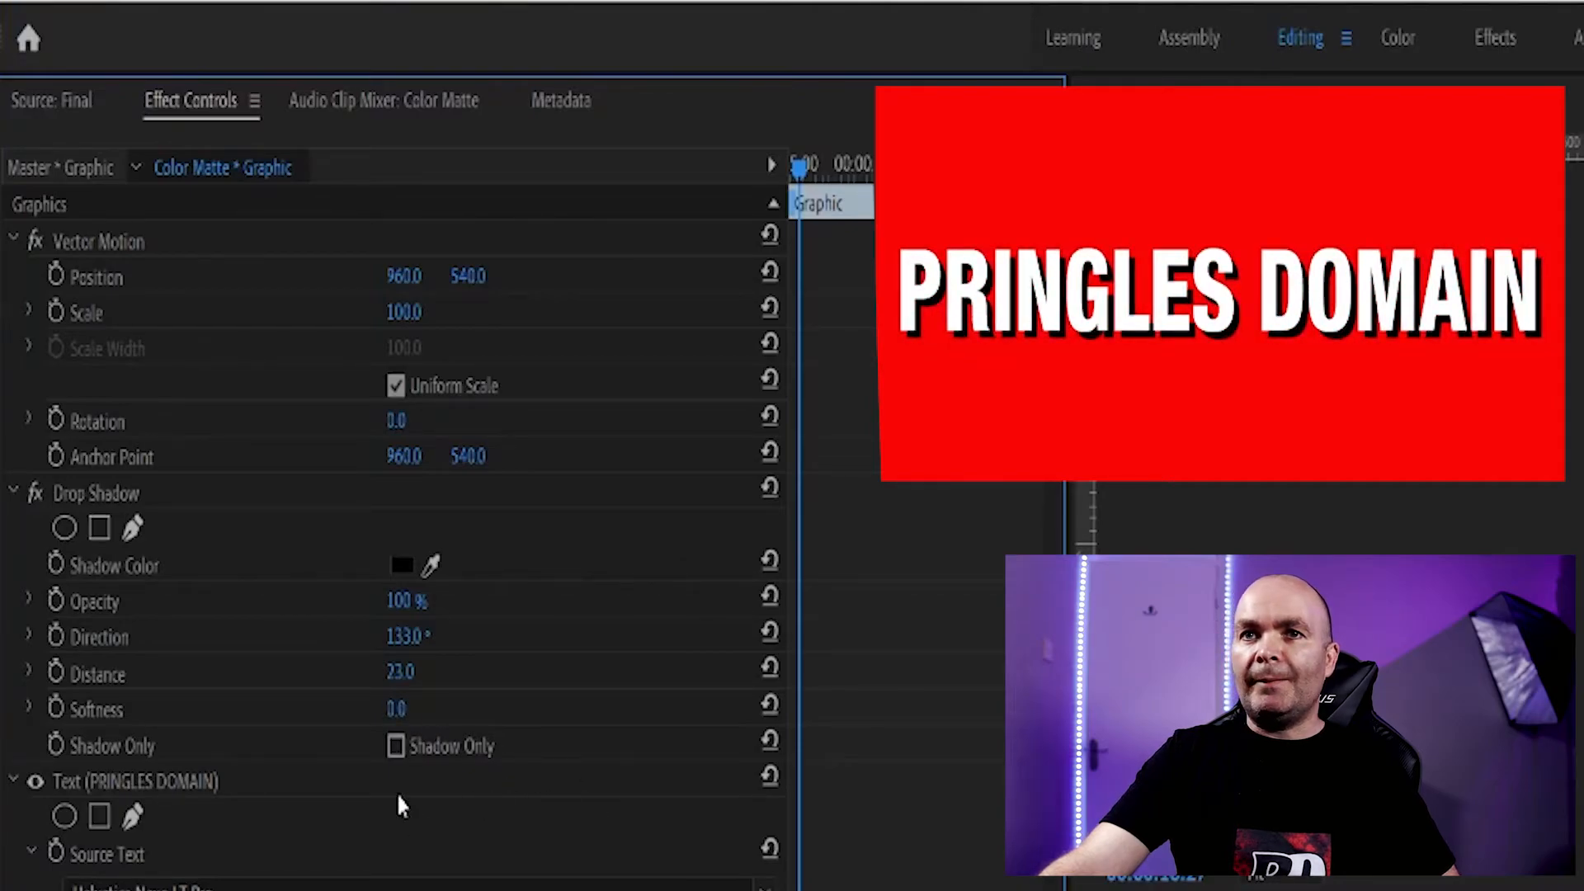
mouse_move(439, 696)
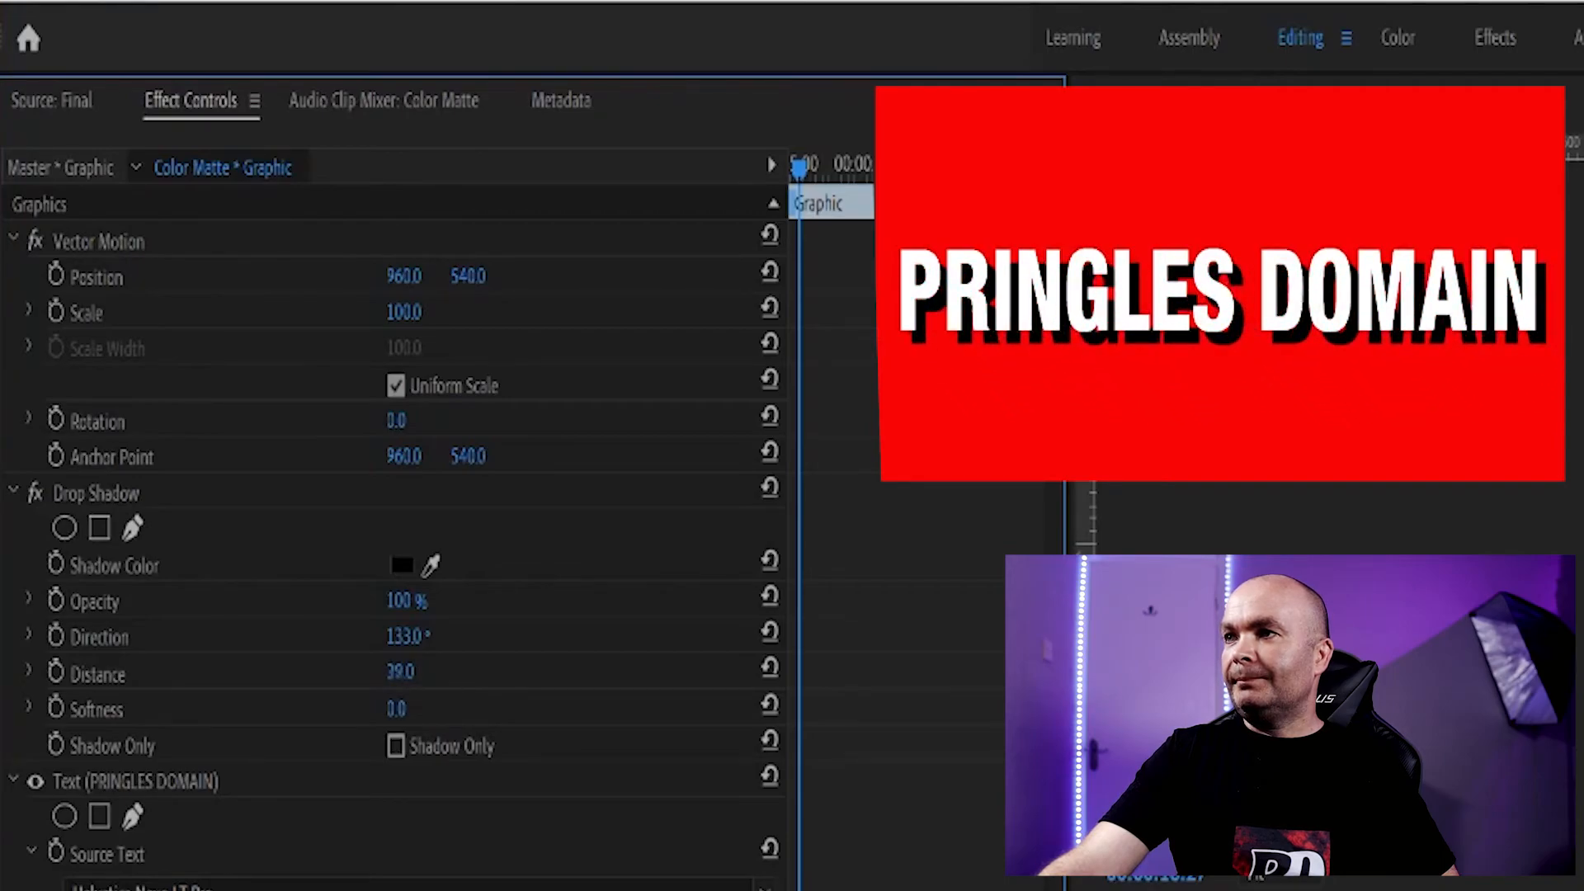
Set the Drop Shadow Distance on the PRINGLES DOMAIN title to 21.
click(400, 673)
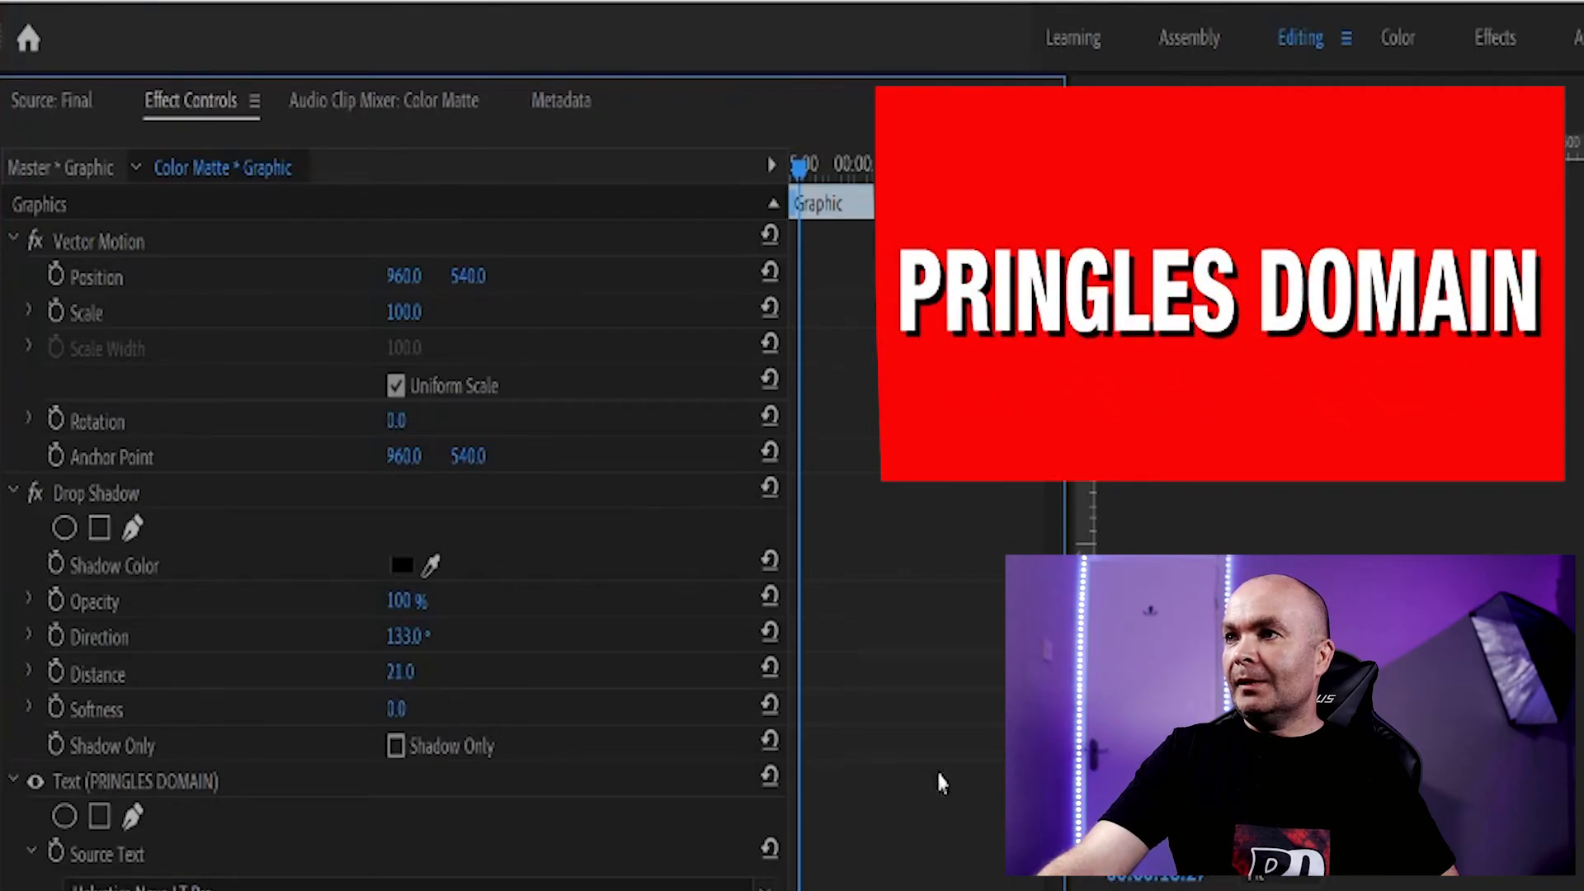